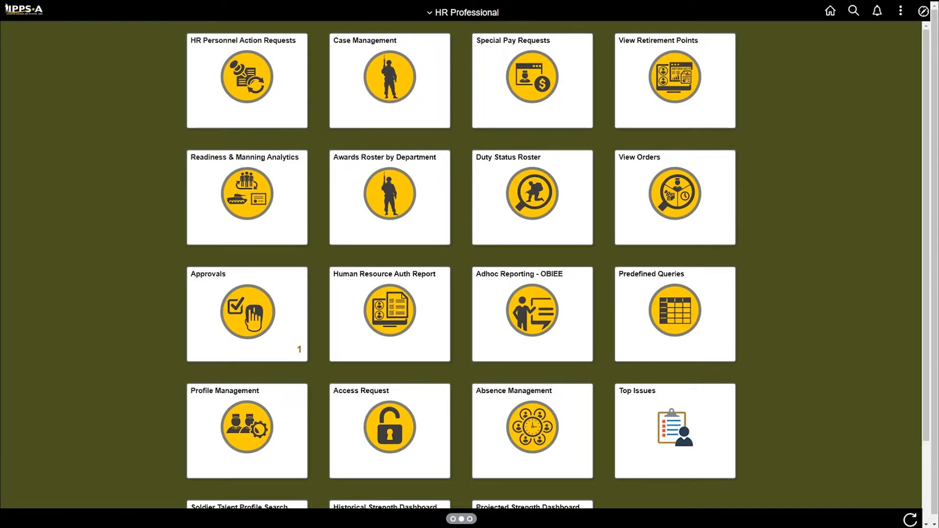
mouse_move(532, 197)
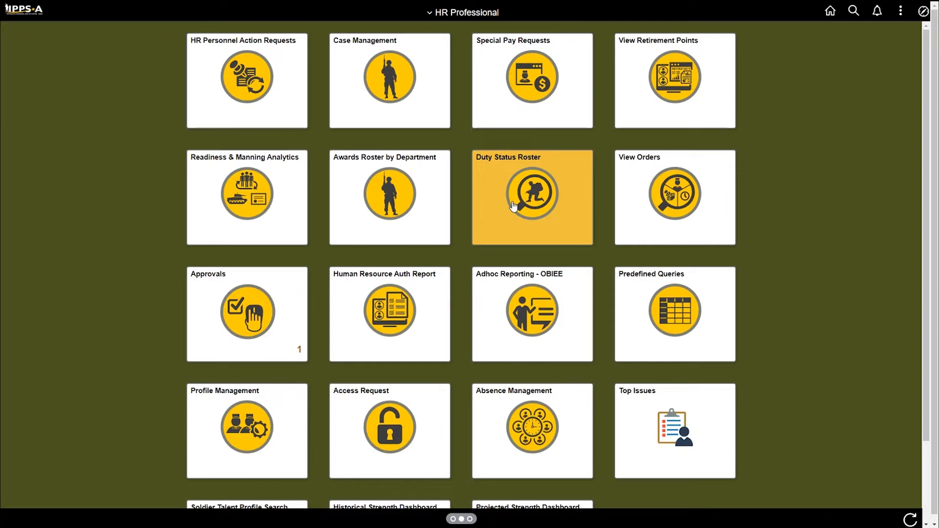
Start an Update Hospitalization action from the TFHPAA specialist's row on the Duty Status Roster
click(531, 196)
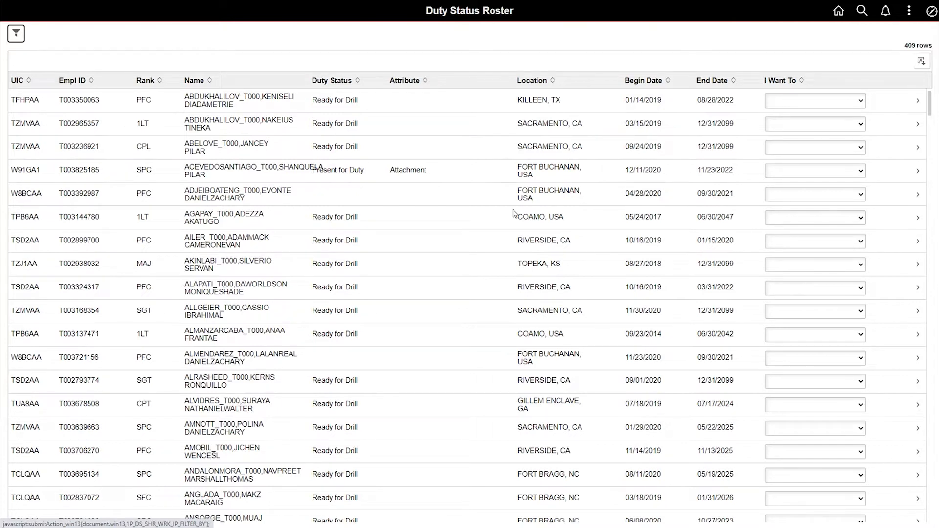
scroll(down, 3)
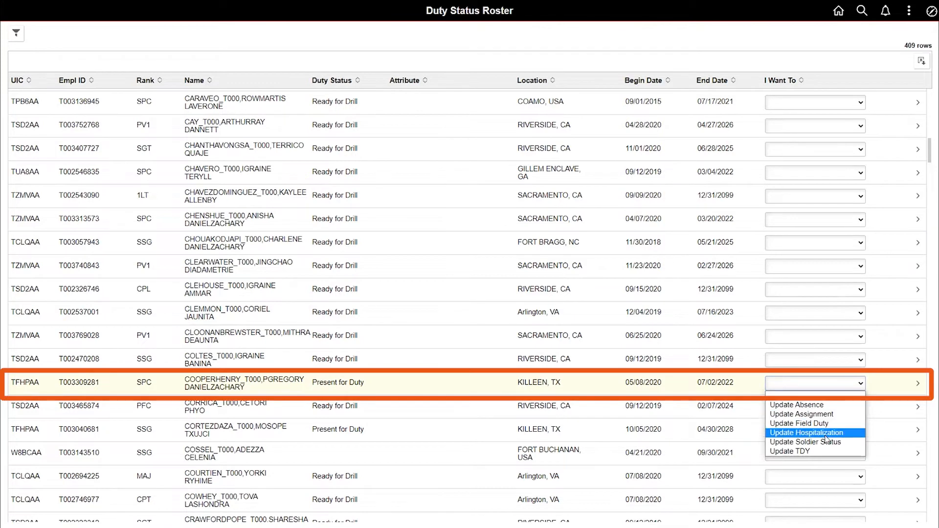
click(809, 432)
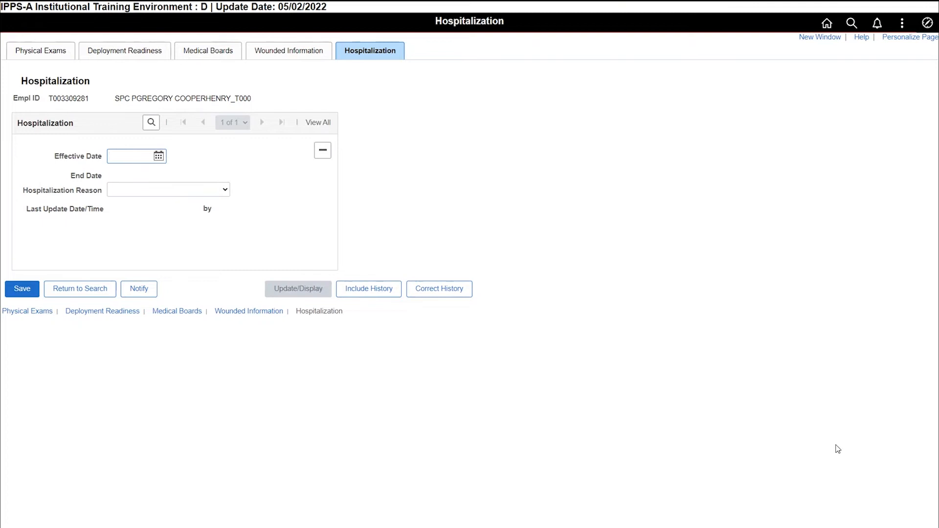
Save the hospitalization with effective date 05/12/2022 and reason Hospital, then return home
click(126, 157)
text(05/12/2022)
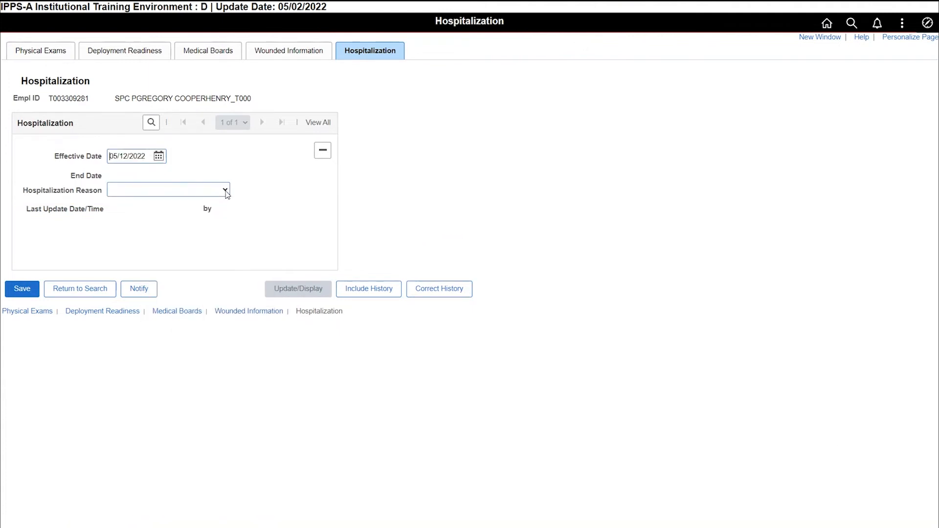
click(167, 188)
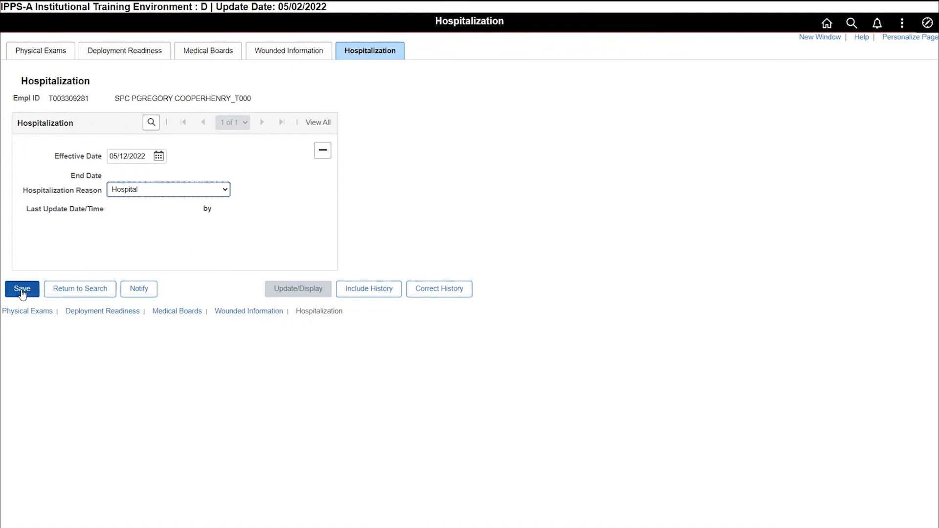
click(22, 288)
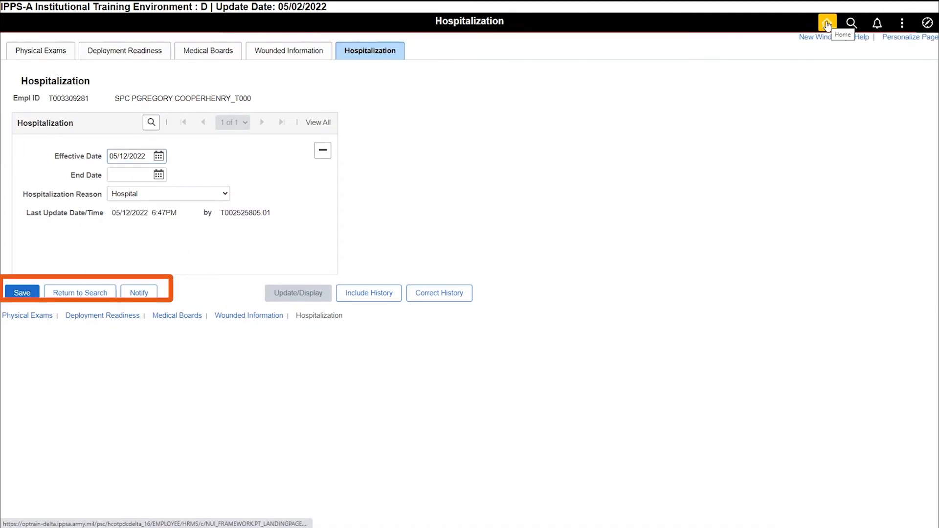
click(828, 22)
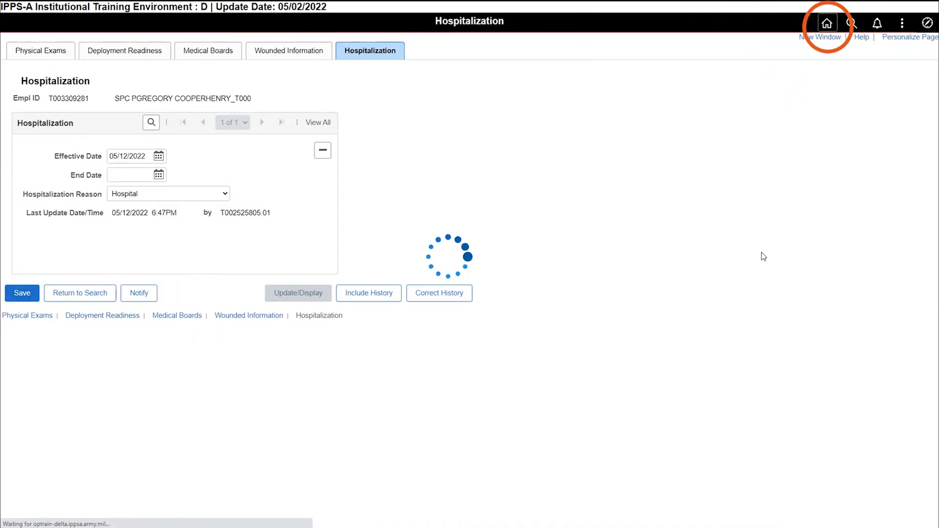
Reopen the Duty Status Roster and verify the specialist shows Patient / Hospital from 05/12/2022
click(828, 23)
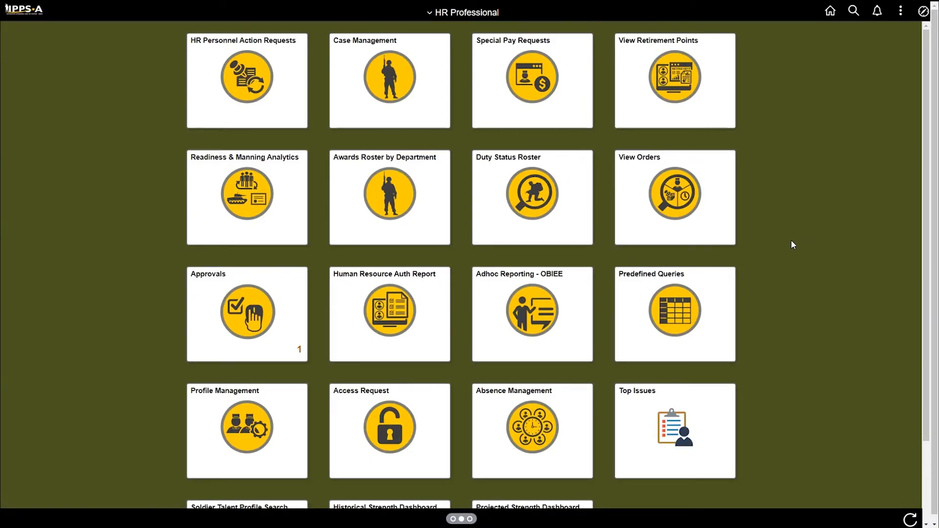
mouse_move(530, 197)
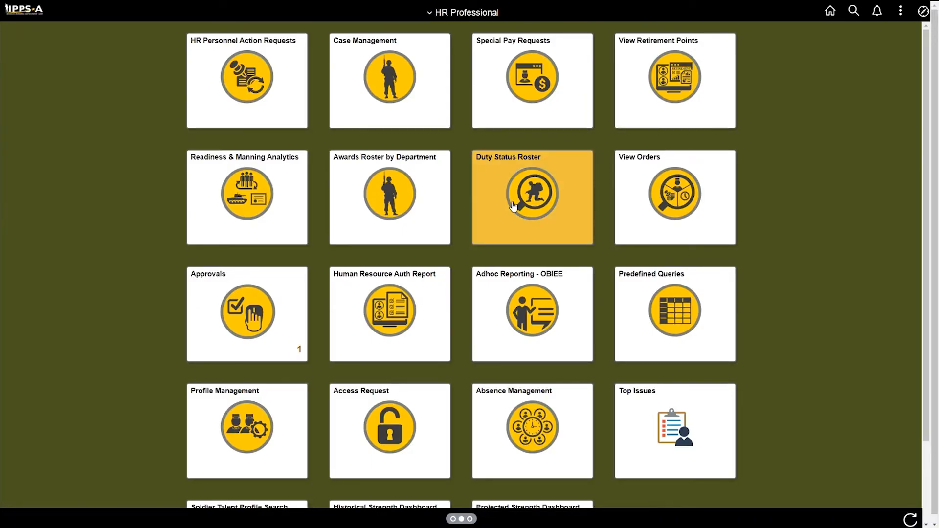
click(532, 196)
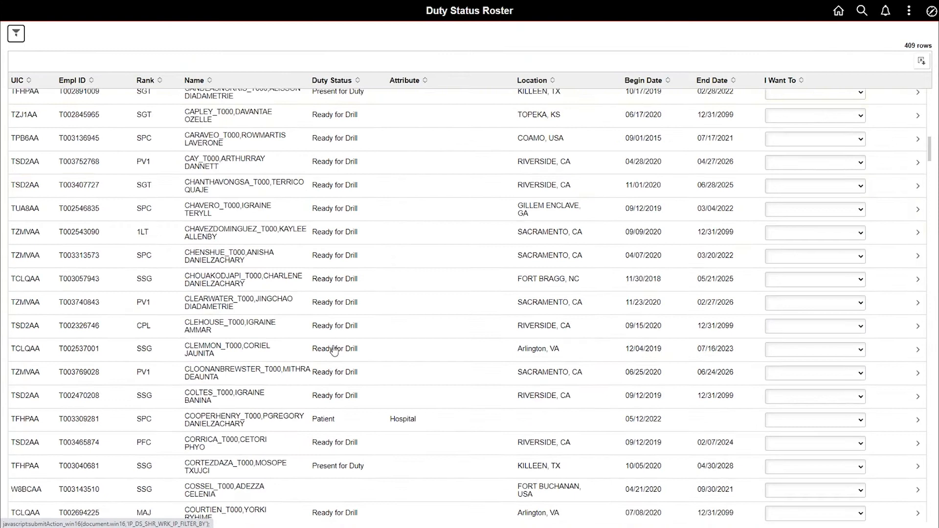
scroll(down, 3)
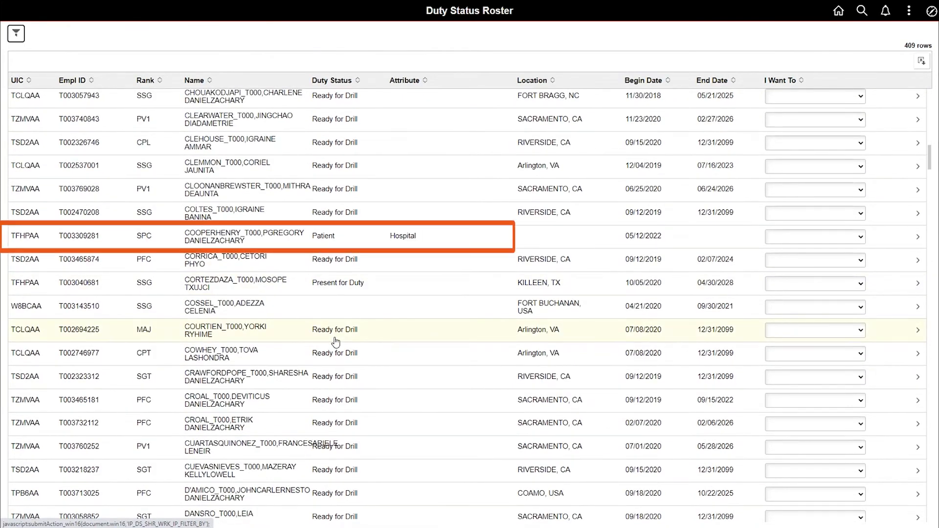